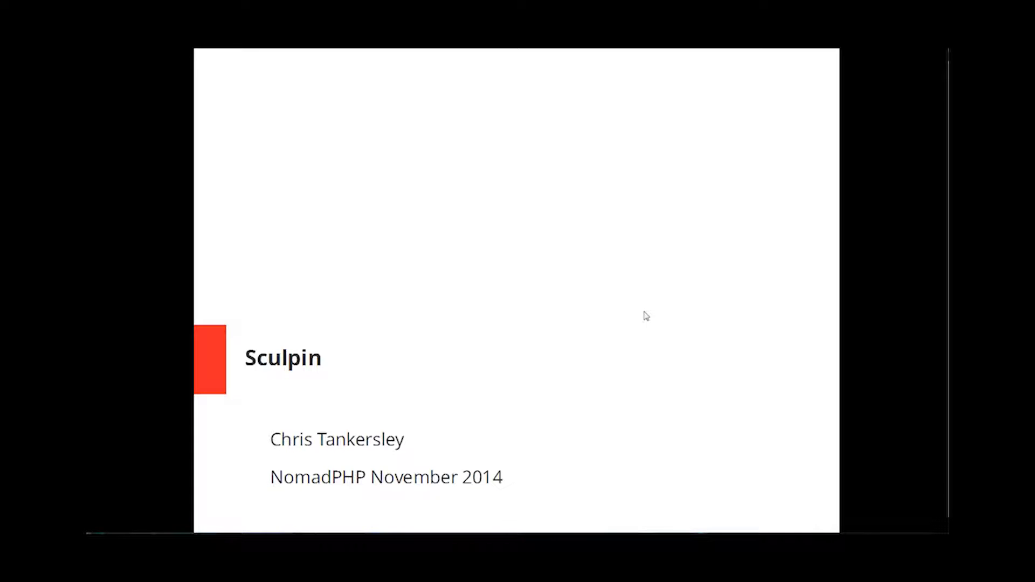
{"action": "mouse_move", "coordinate": [827, 385]}
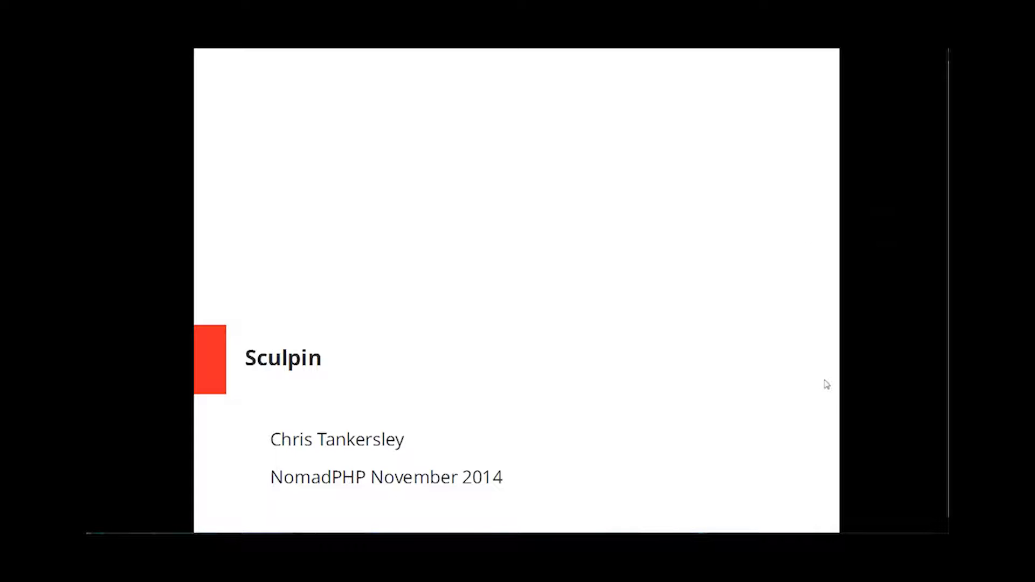
{"action": "mouse_move", "coordinate": [813, 176]}
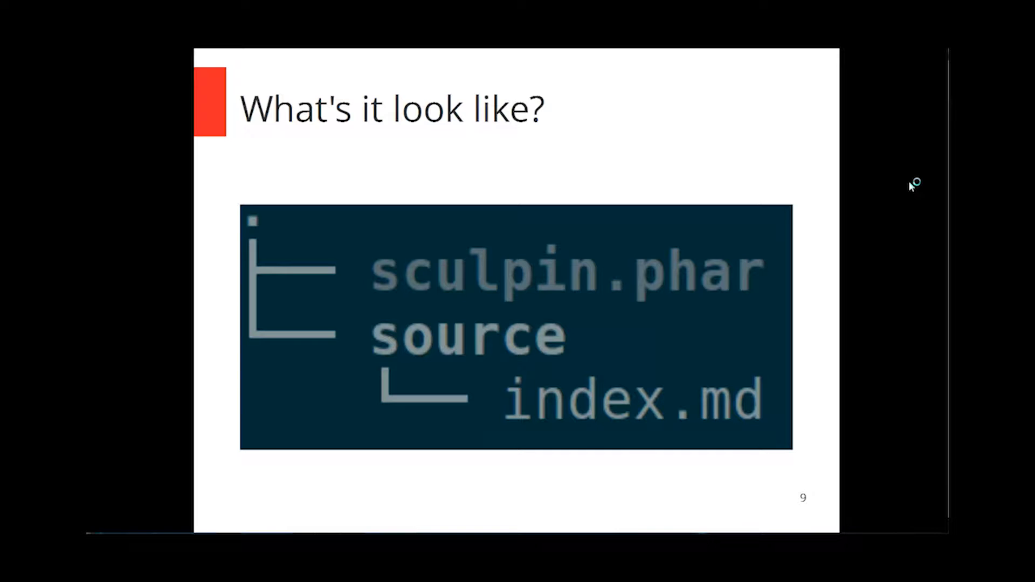
{"action": "mouse_move", "coordinate": [910, 187]}
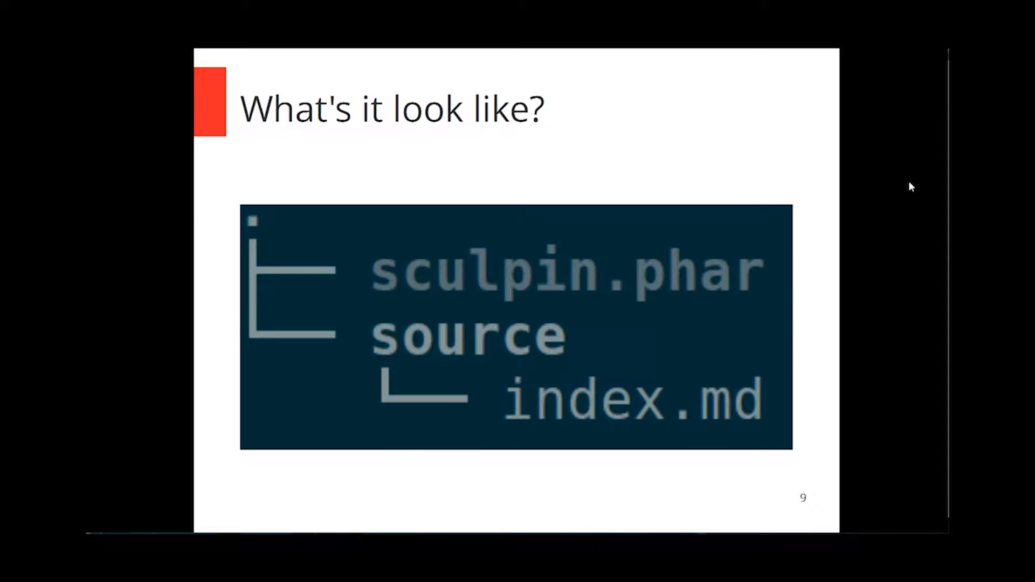
{"action": "key", "text": "Right"}
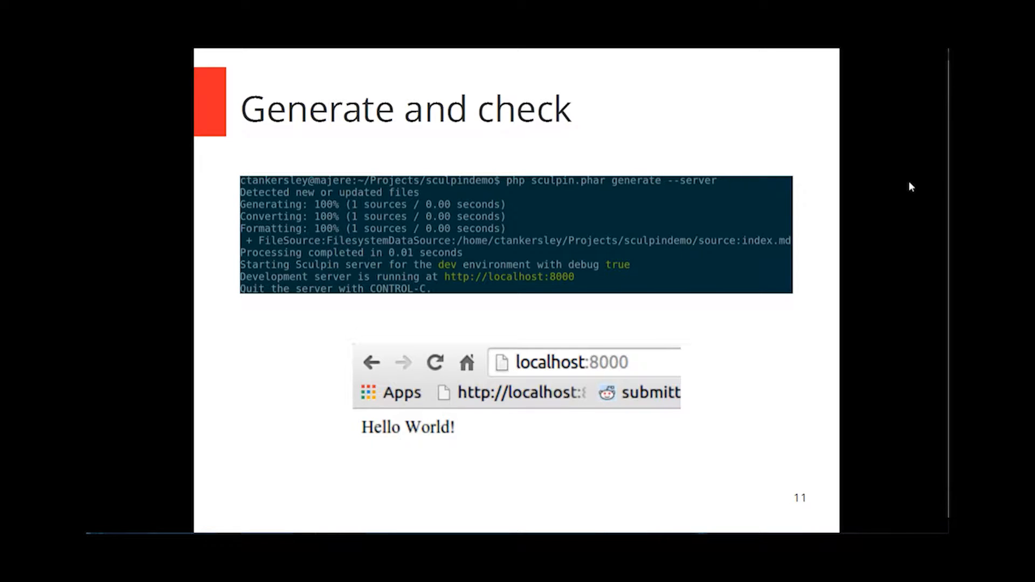
{"action": "key", "text": "Right"}
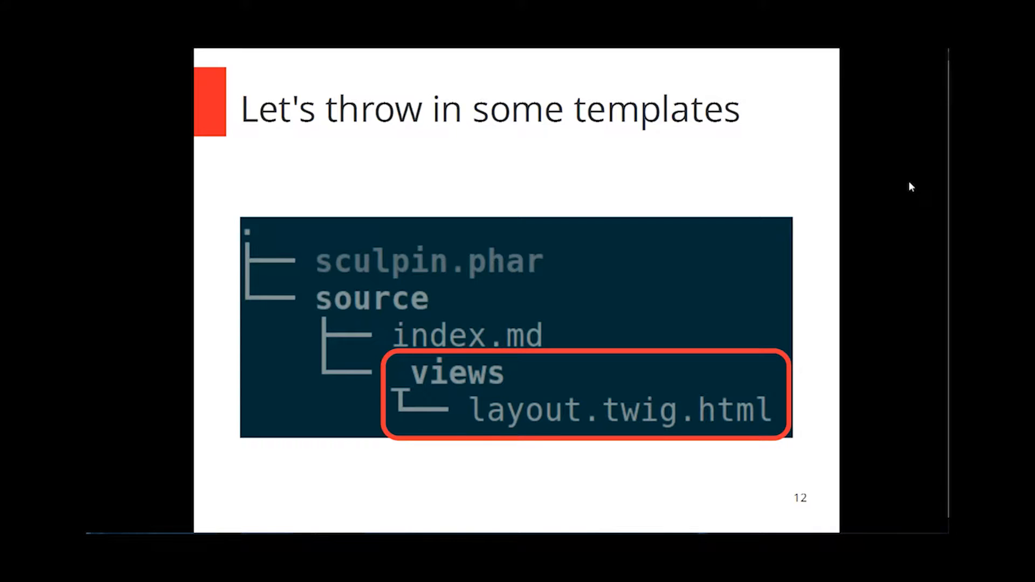
{"action": "key", "text": "Right"}
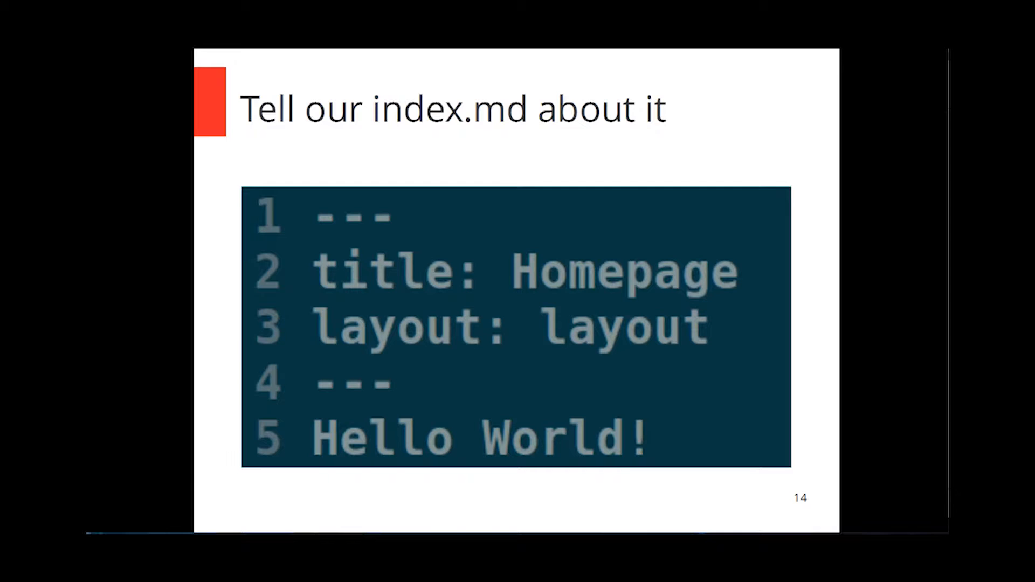
{"action": "mouse_move", "coordinate": [811, 458]}
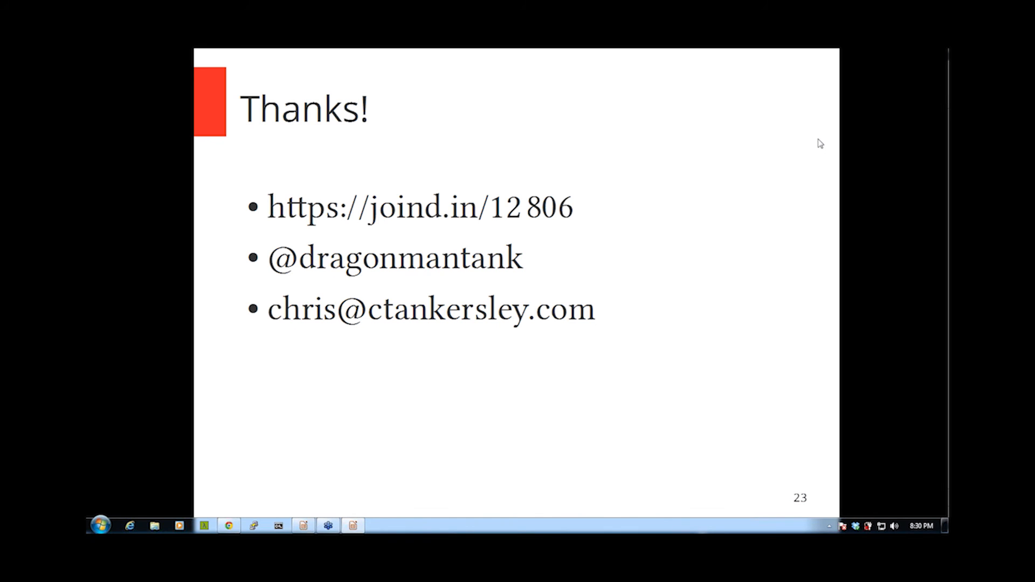
{"action": "mouse_move", "coordinate": [936, 184]}
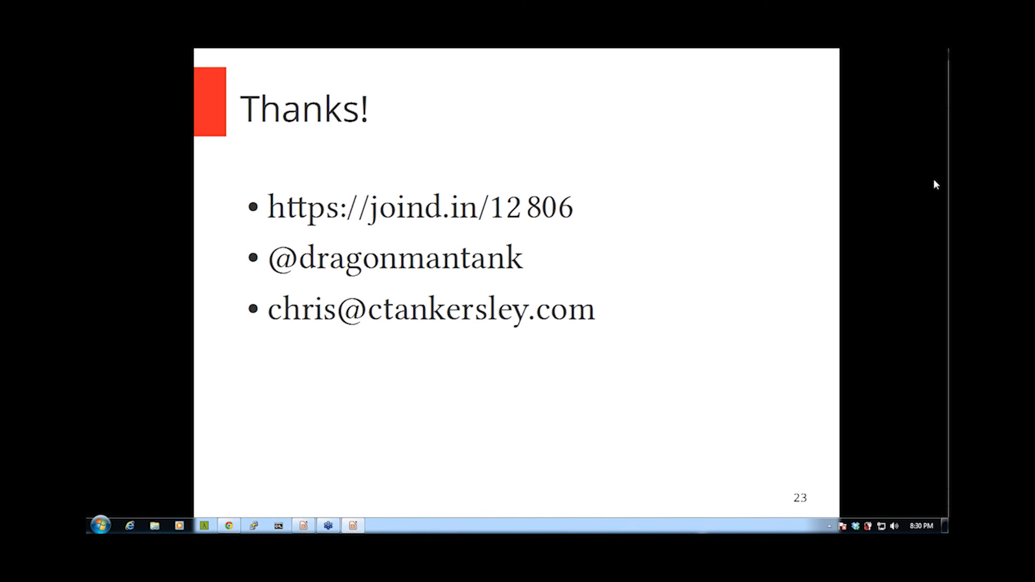